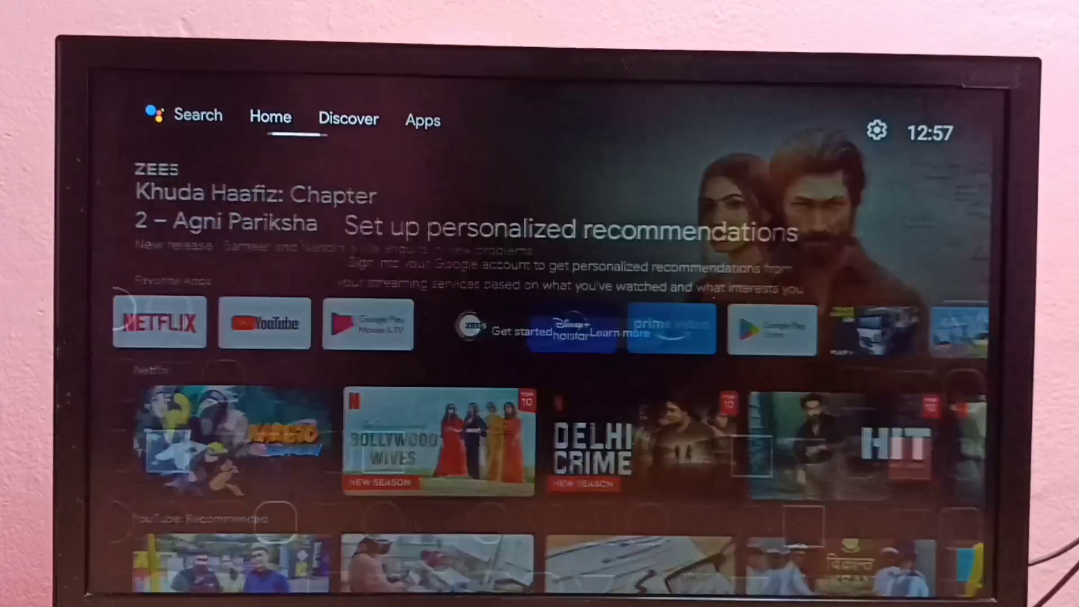
Go to the Apps tab and open the TV settings gear.
{"action": "left_click", "coordinate": [423, 120]}
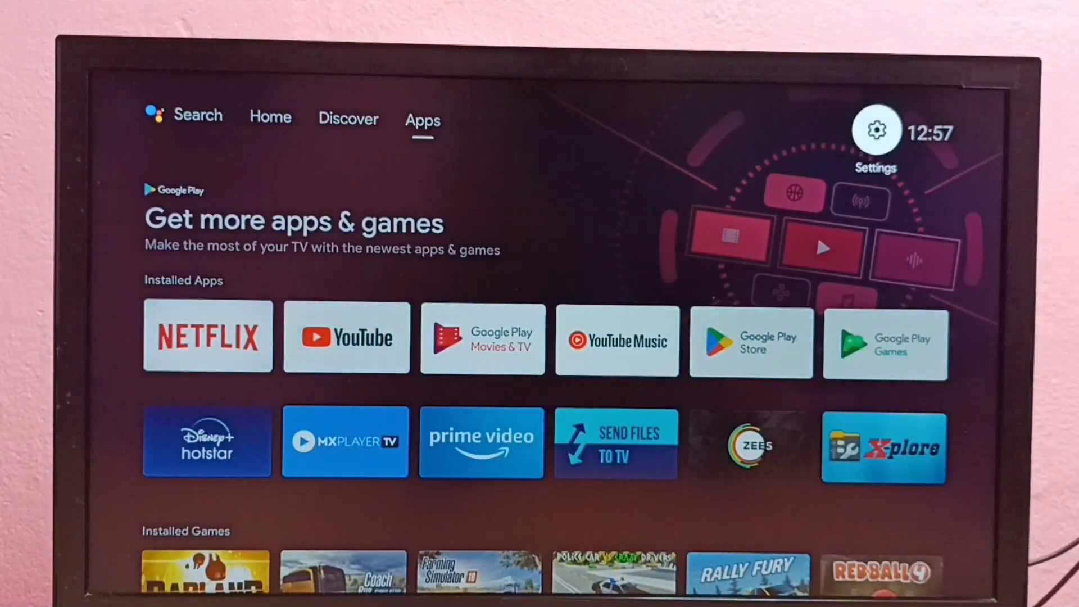
{"action": "left_click", "coordinate": [875, 130]}
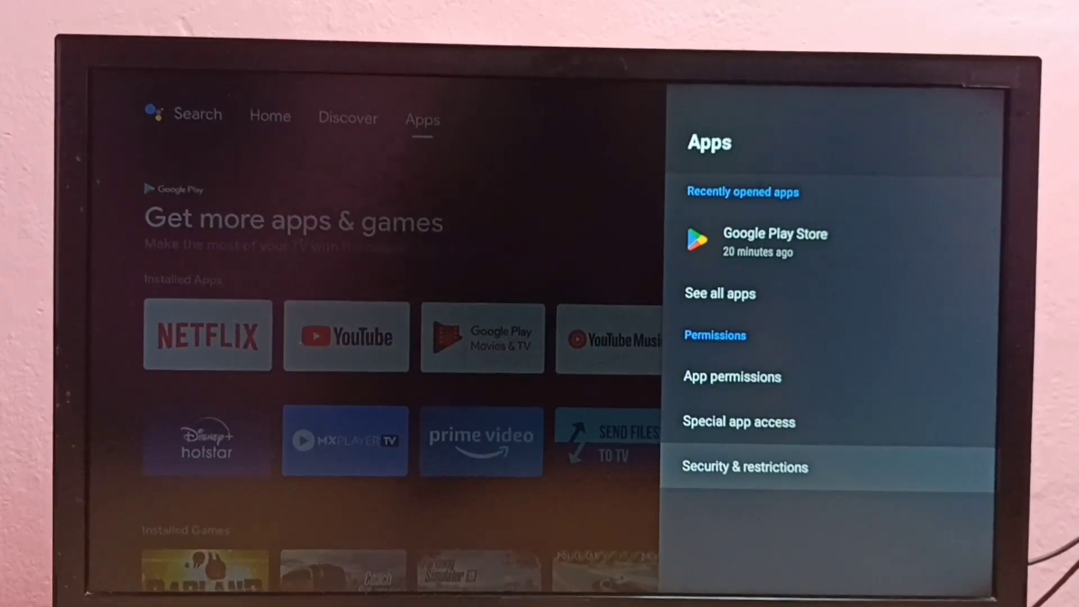
Open Security & restrictions, showing Unknown sources and Verify apps.
{"action": "left_click", "coordinate": [744, 467]}
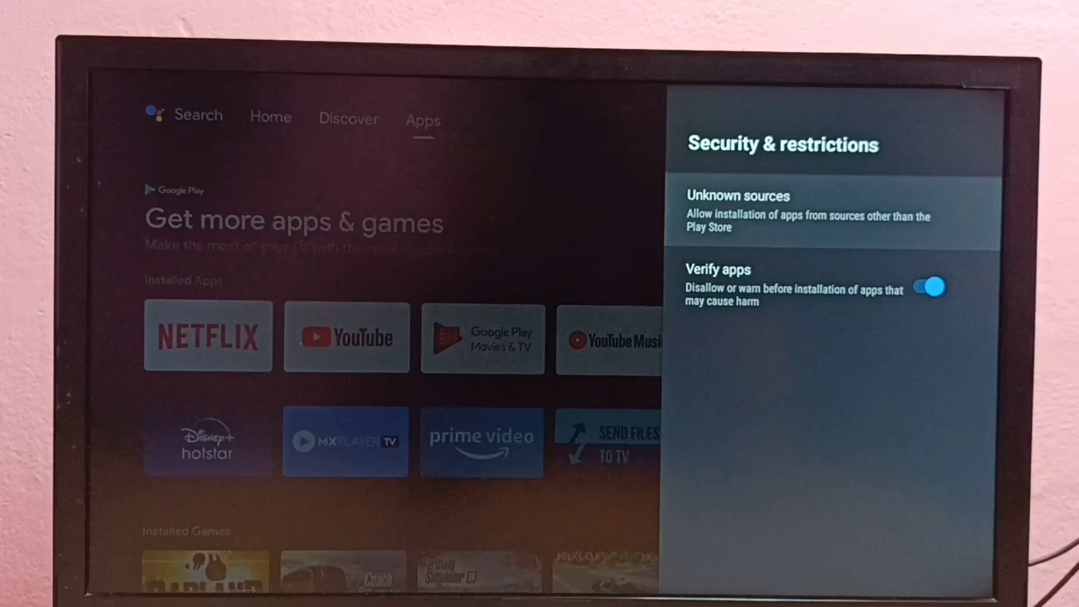
Open Unknown sources to list Send Files To TV and X-plore.
{"action": "left_click", "coordinate": [738, 209]}
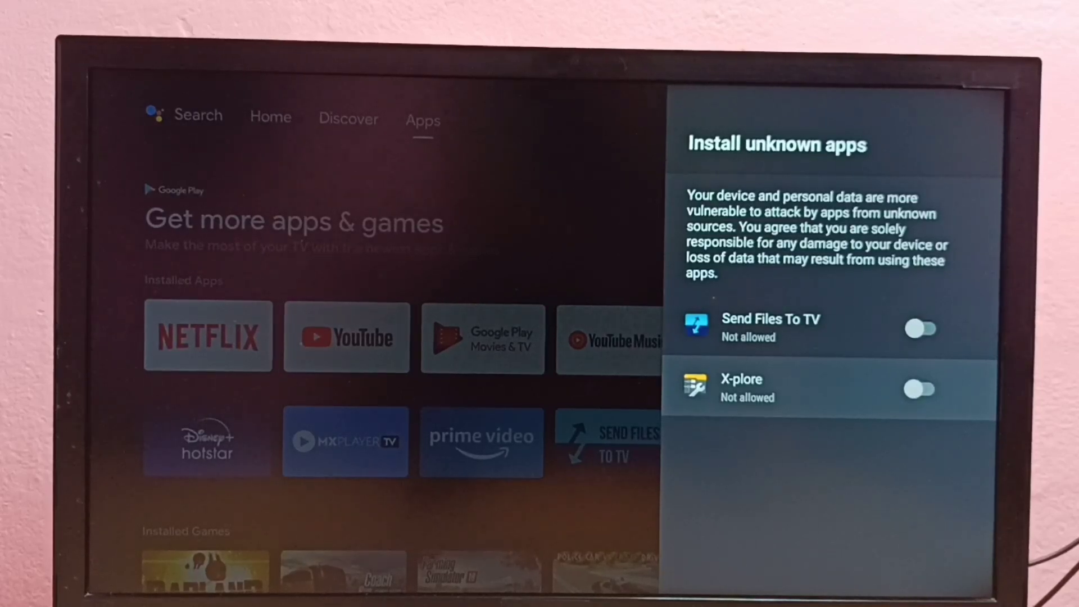
Toggle X-plore to Allowed and return to Security & restrictions.
{"action": "left_click", "coordinate": [923, 389]}
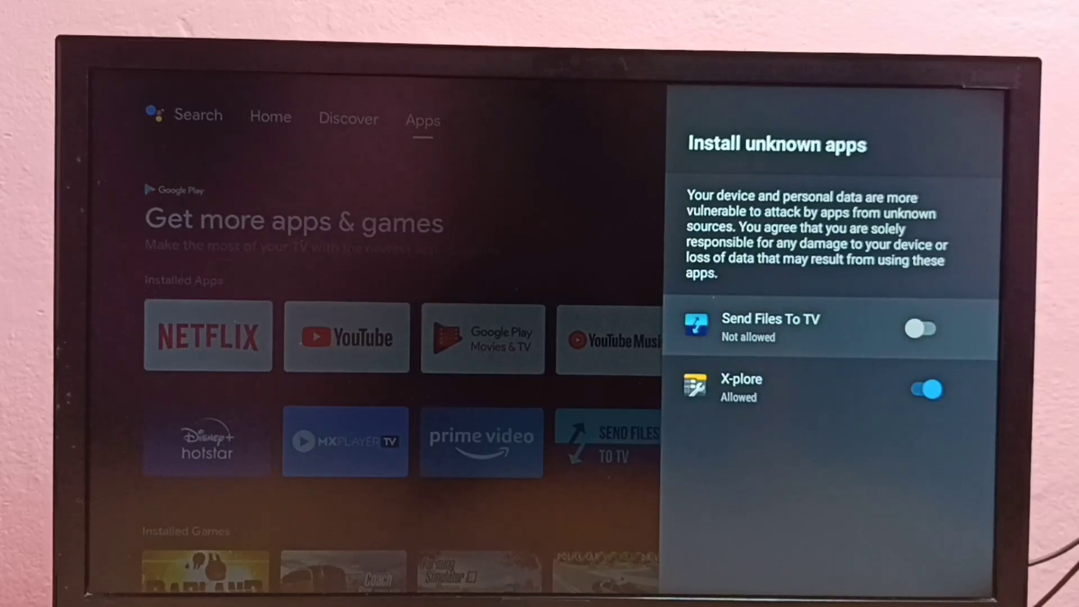
{"action": "left_click", "coordinate": [922, 328]}
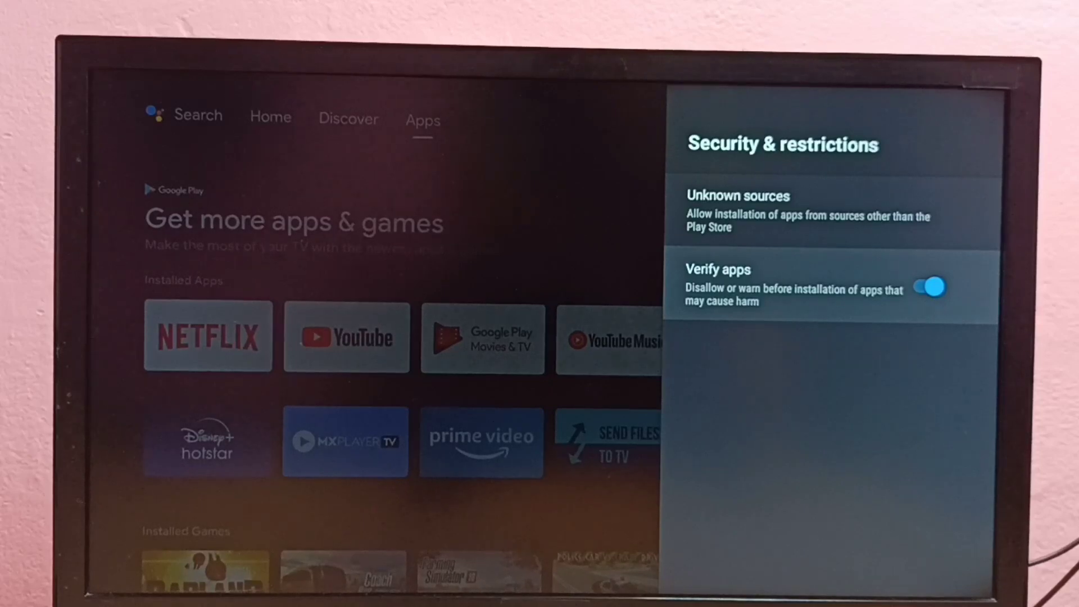
Turn the Verify apps toggle off.
{"action": "left_click", "coordinate": [928, 287]}
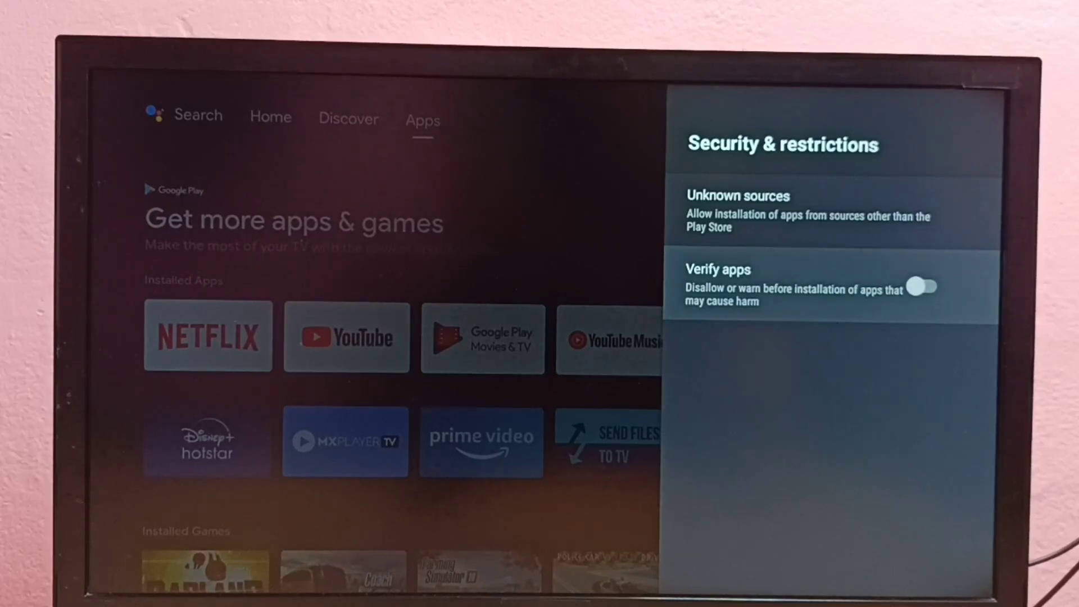